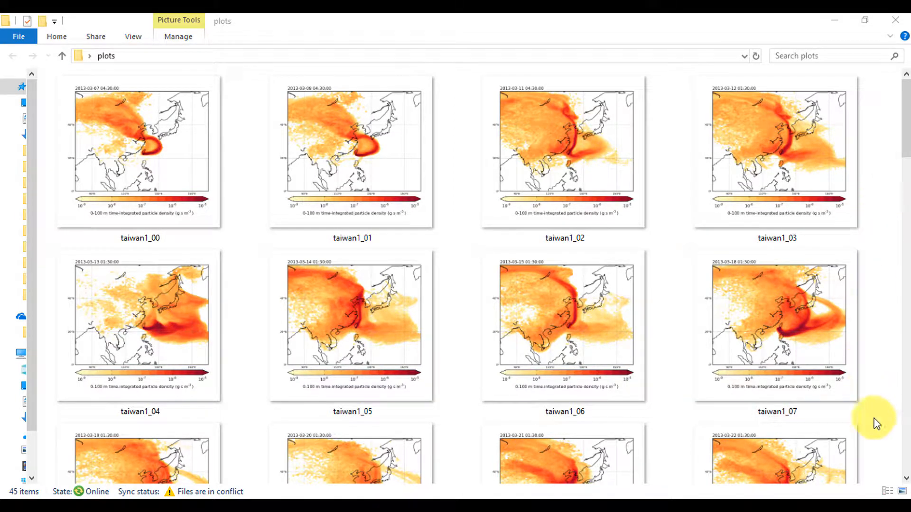
mouse_move(903, 485)
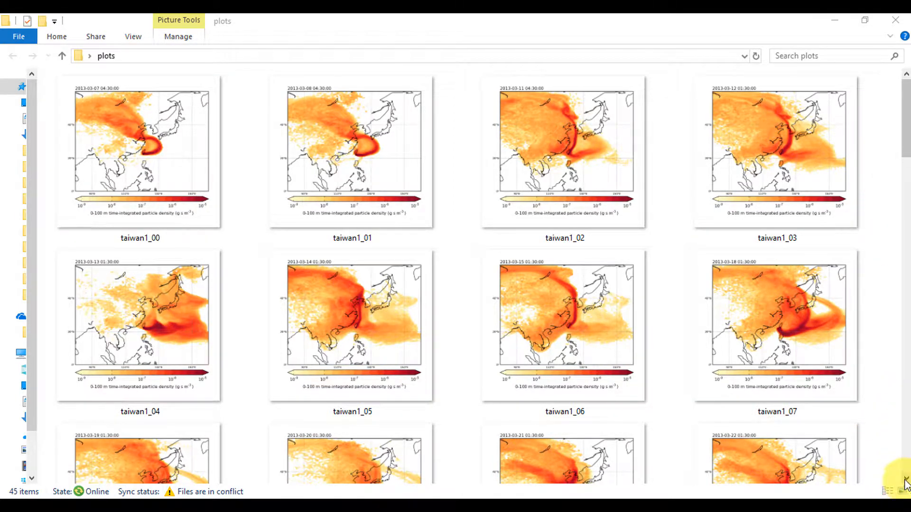
Start a new Photo Album from the Insert ribbon, bringing up its empty setup dialog.
scroll(down, 3)
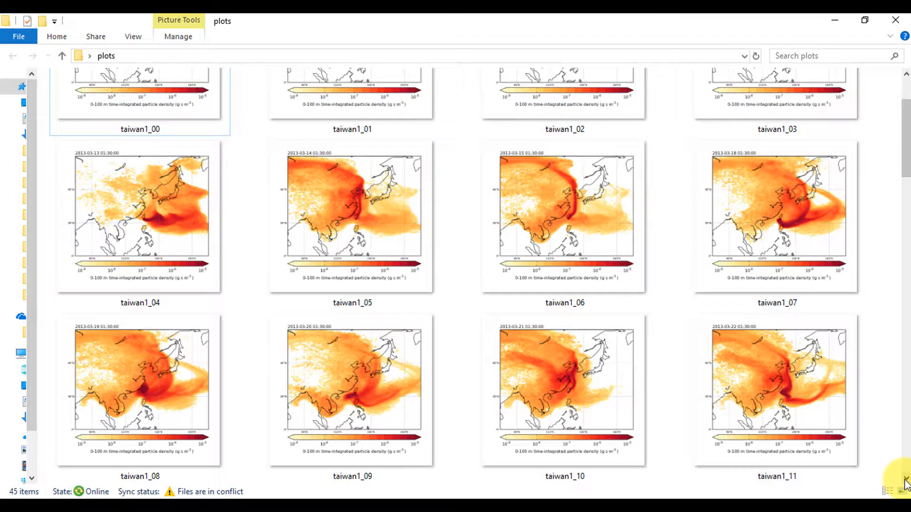
scroll(down, 3)
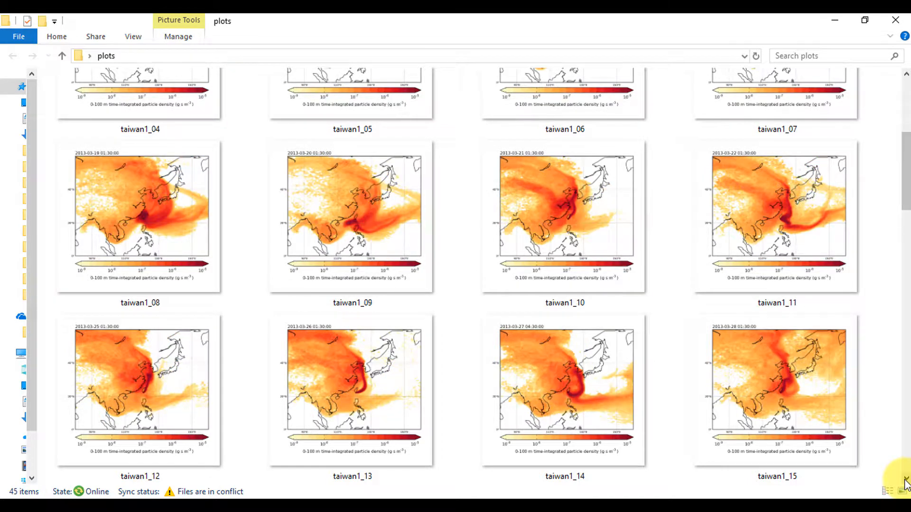
scroll(down, 3)
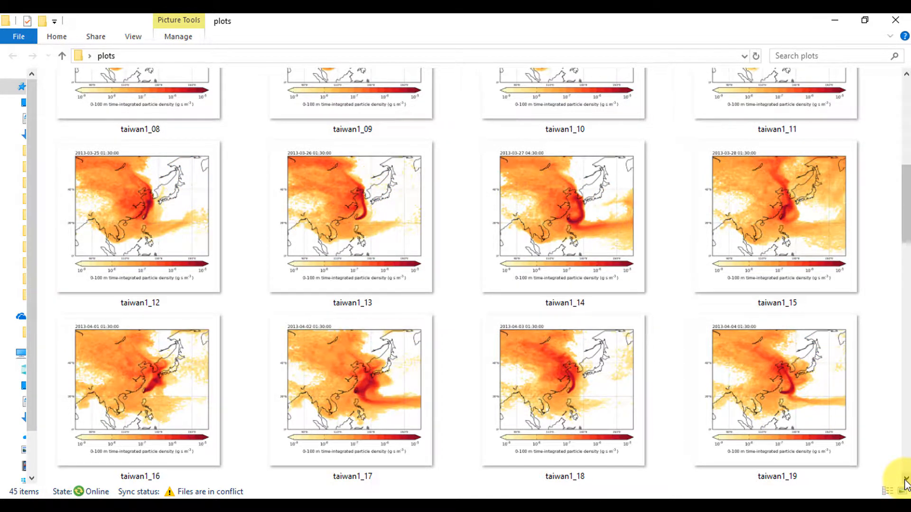
scroll(down, 3)
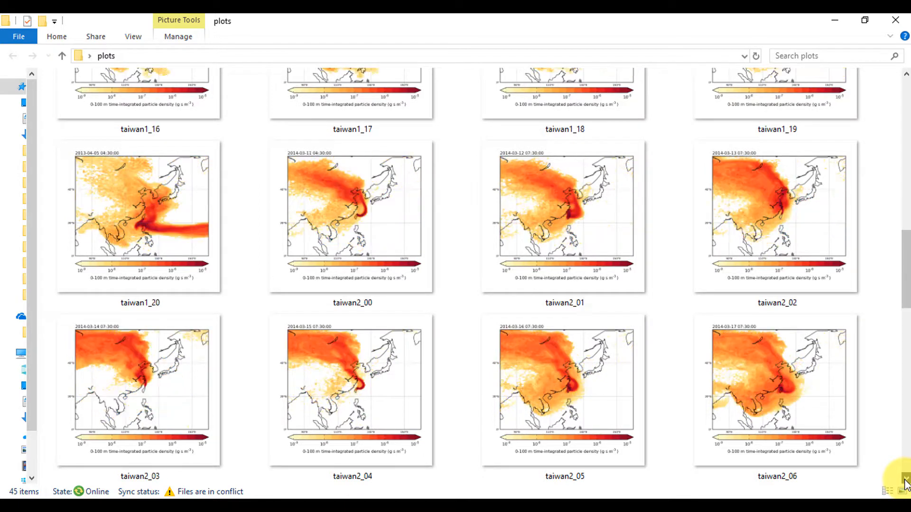
scroll(down, 3)
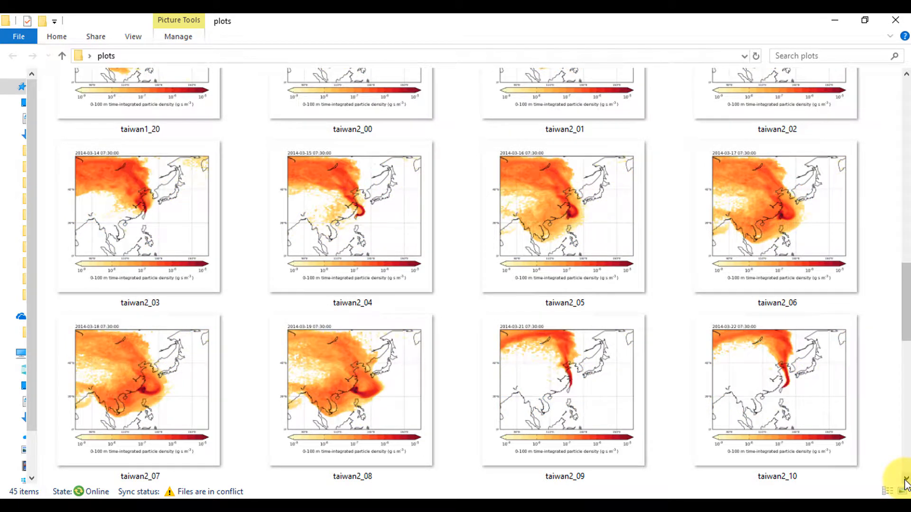
scroll(down, 3)
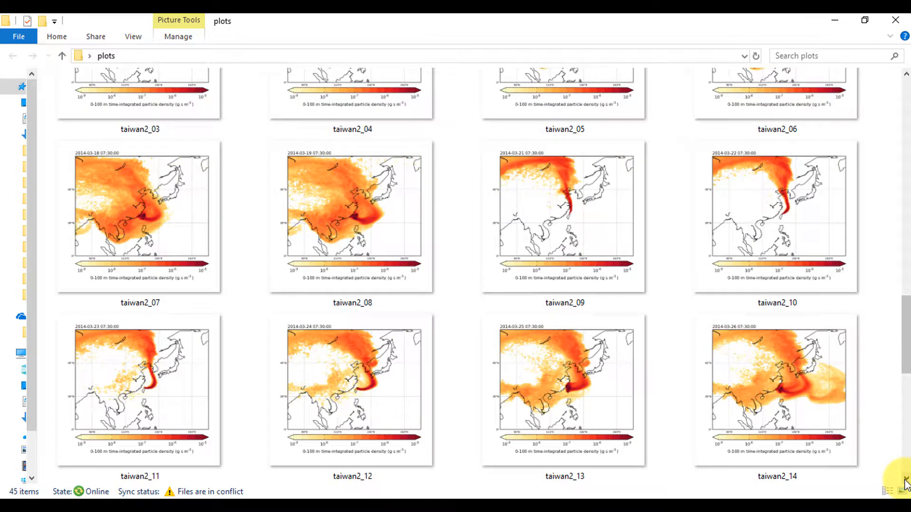
scroll(down, 3)
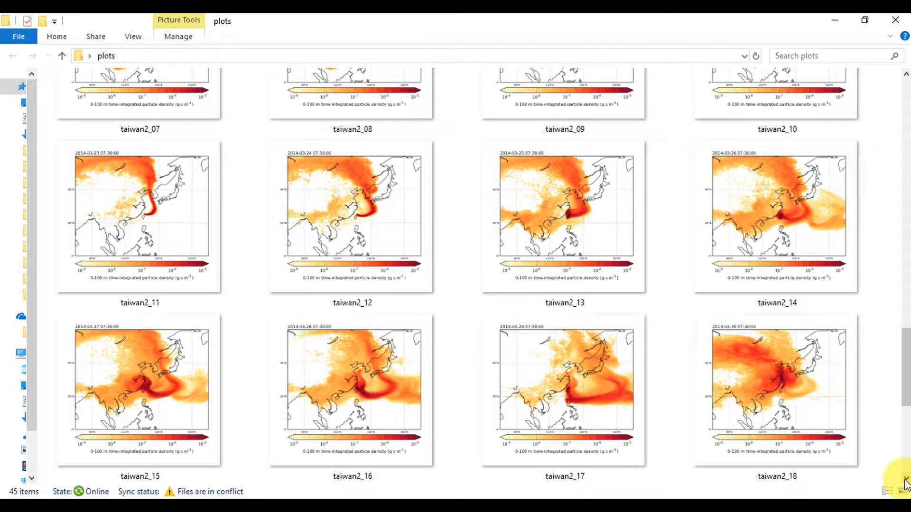
scroll(down, 3)
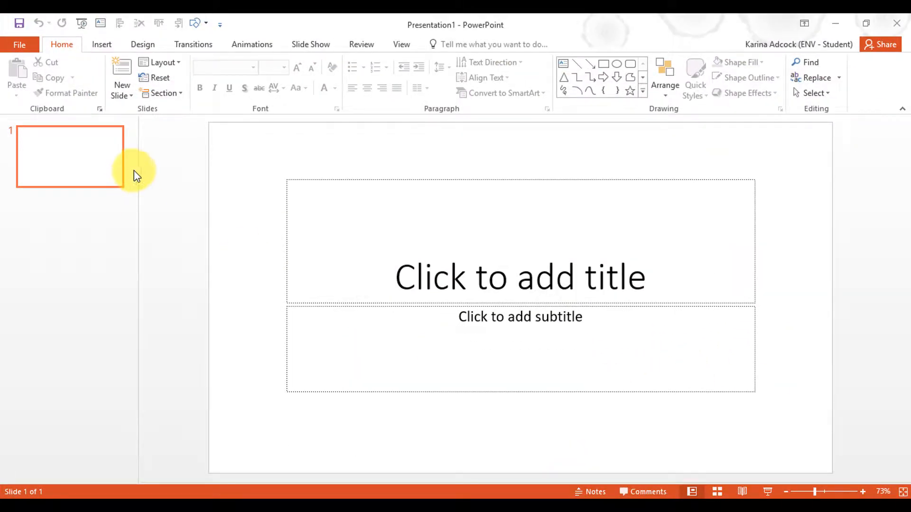
click(101, 45)
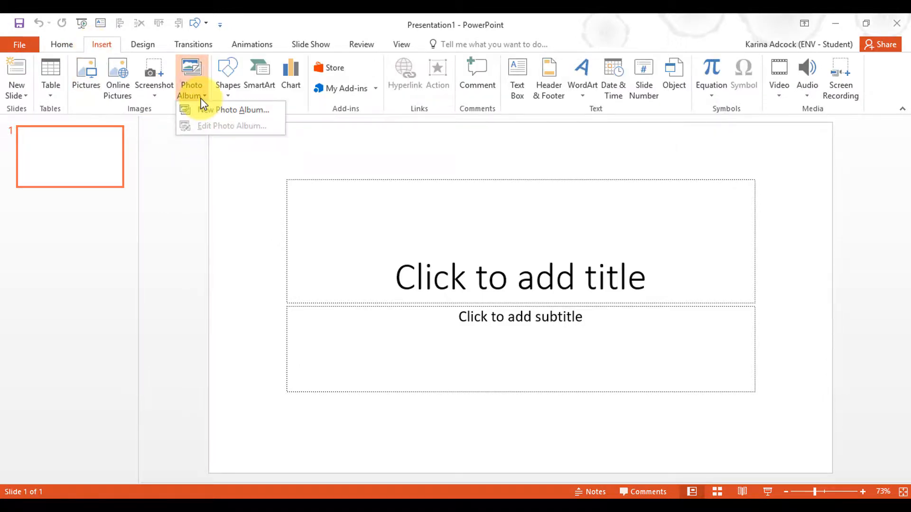
click(241, 109)
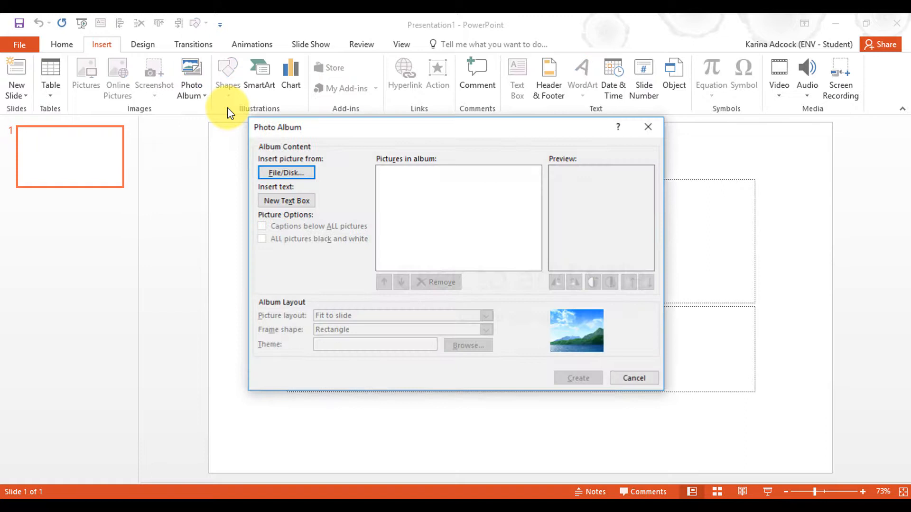
mouse_move(286, 173)
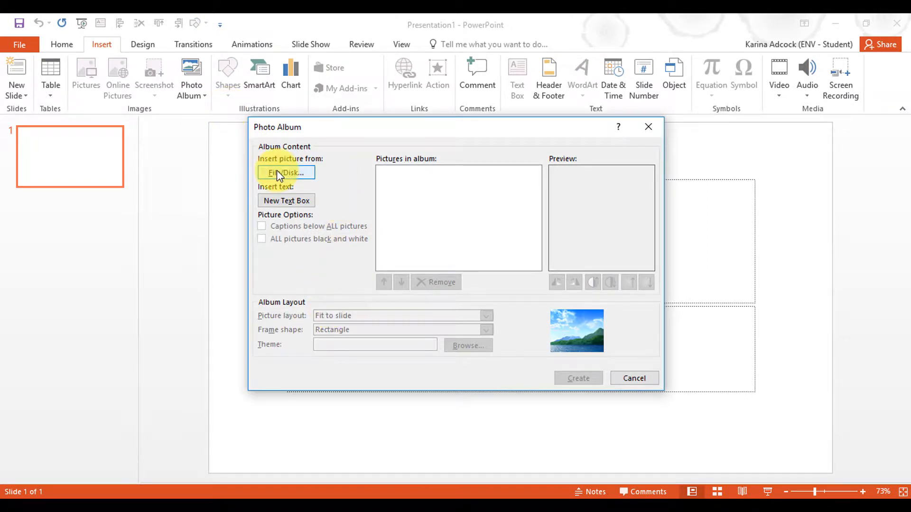
mouse_move(311, 175)
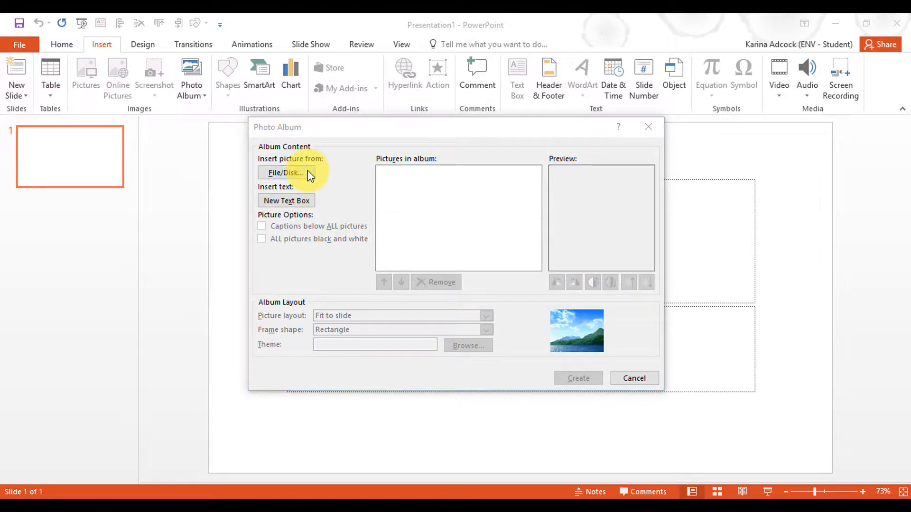
From disk, add all plots taiwan1_00 through taiwan2_23 in Desktop > plots to the album.
click(286, 172)
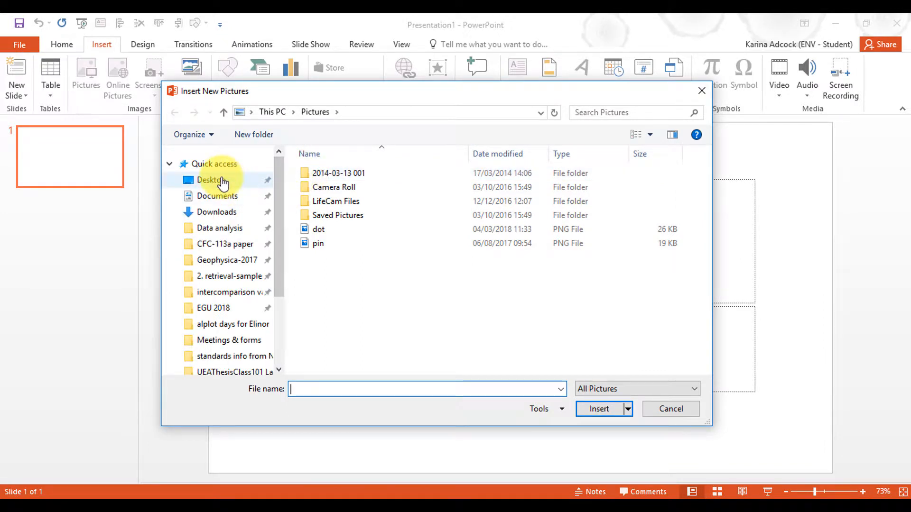
click(211, 179)
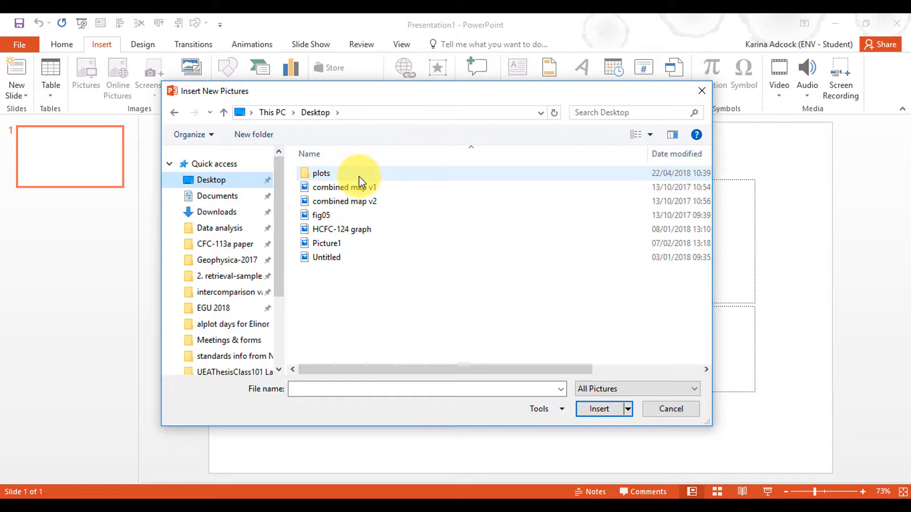
double_click(322, 172)
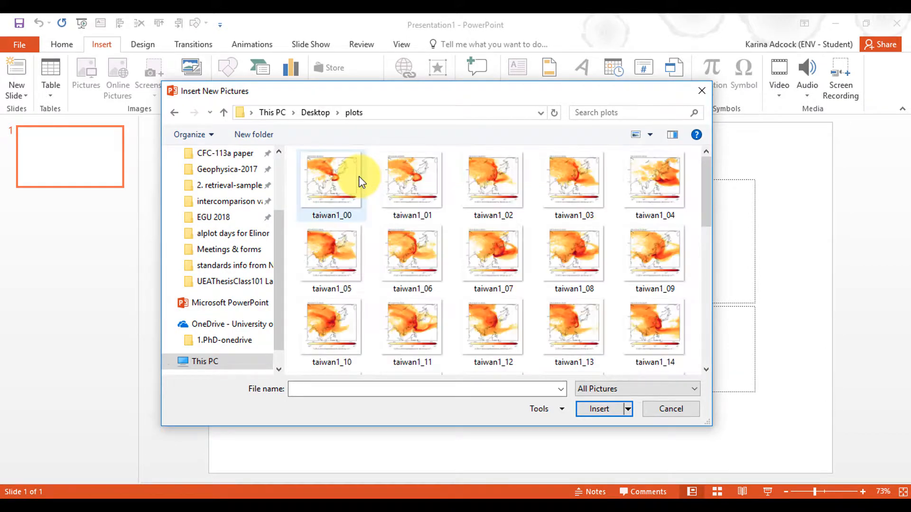
click(332, 178)
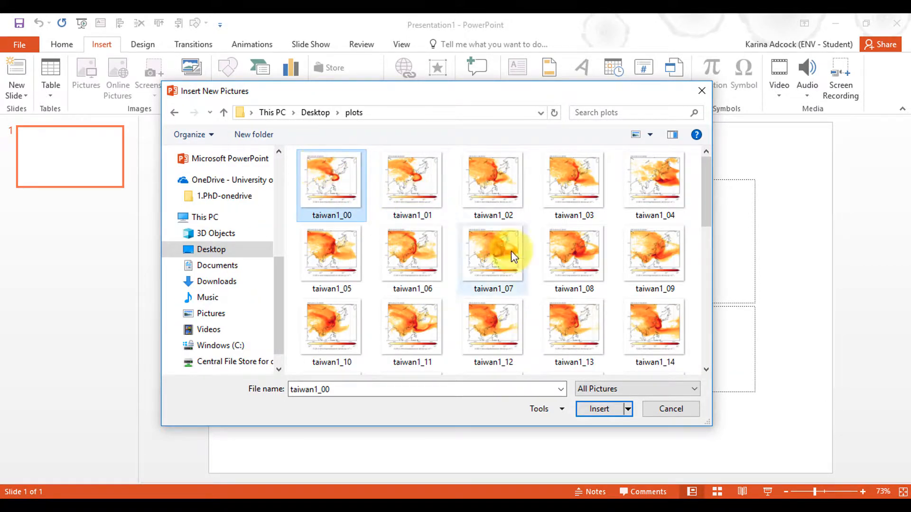
scroll(down, 3)
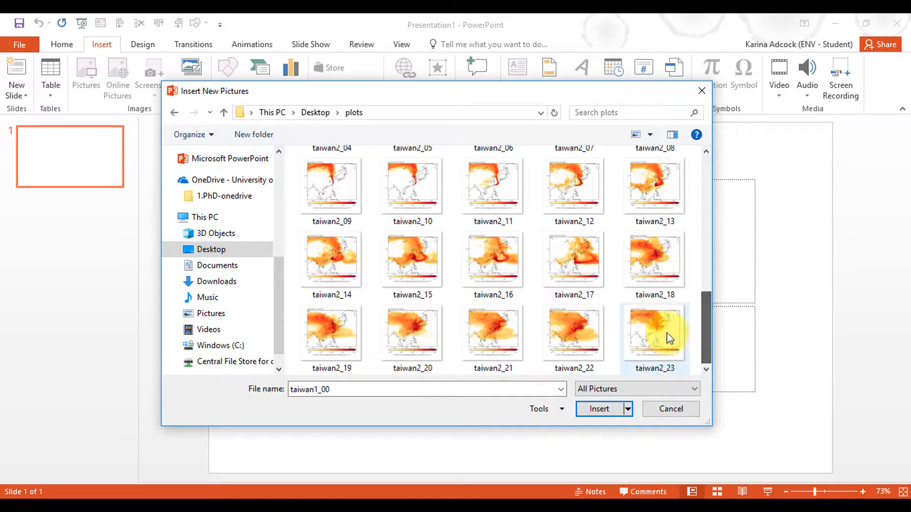
mouse_move(663, 331)
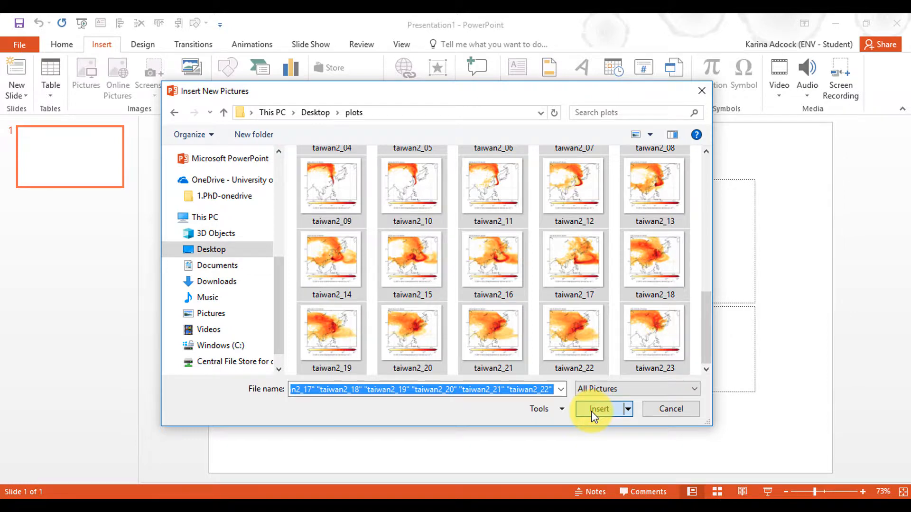
click(598, 409)
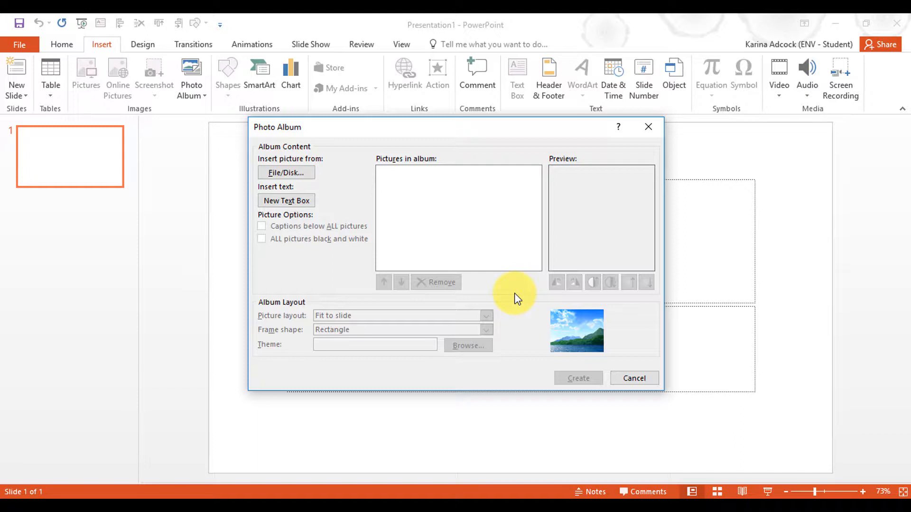
Create the album with Fit to slide layout: a title slide plus 45 plot slides.
click(286, 173)
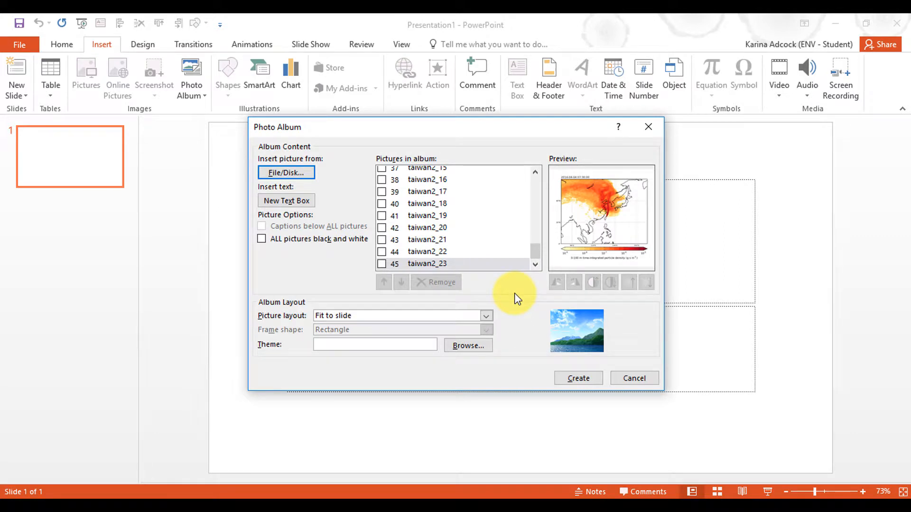
mouse_move(430, 165)
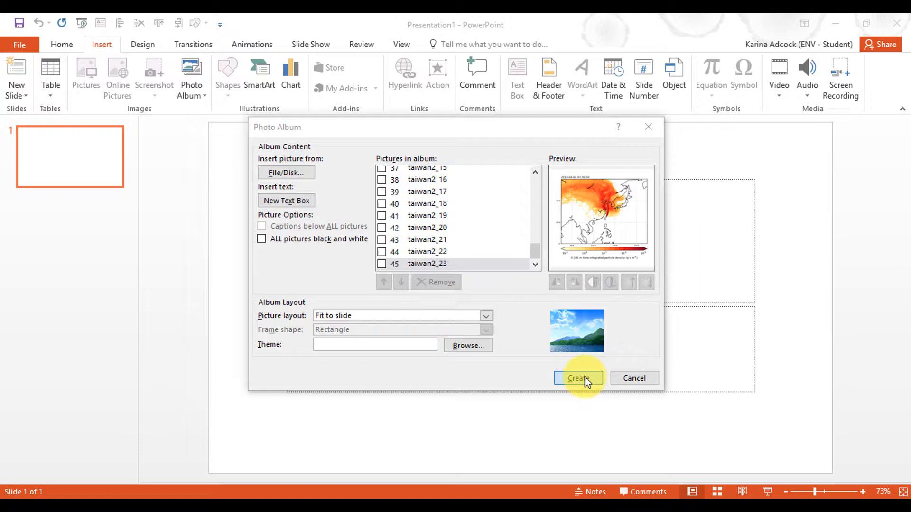
click(576, 379)
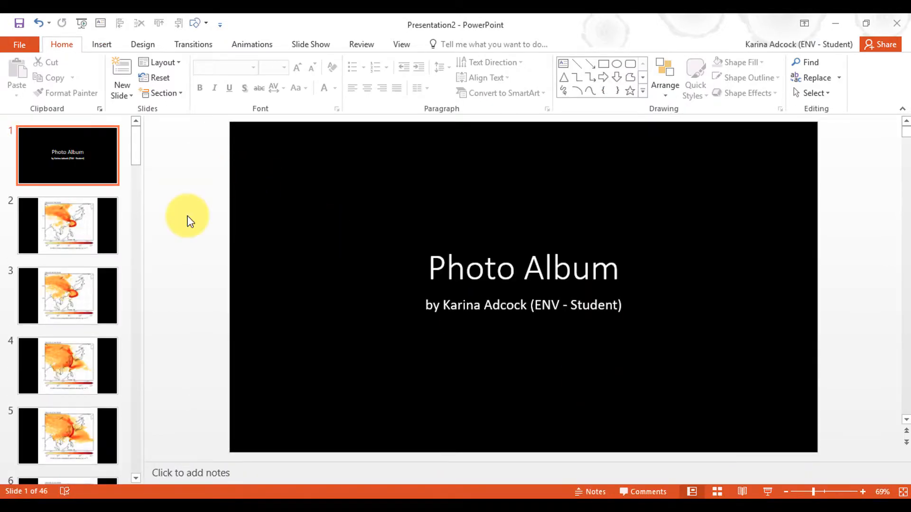
mouse_move(141, 153)
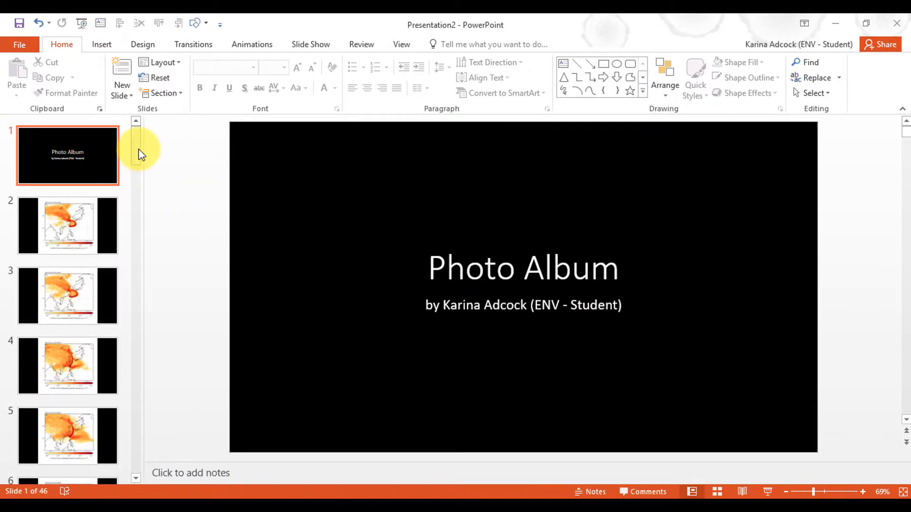
Review a few plot slides, then delete the Photo Album title slide, leaving 45 plot slides.
click(67, 295)
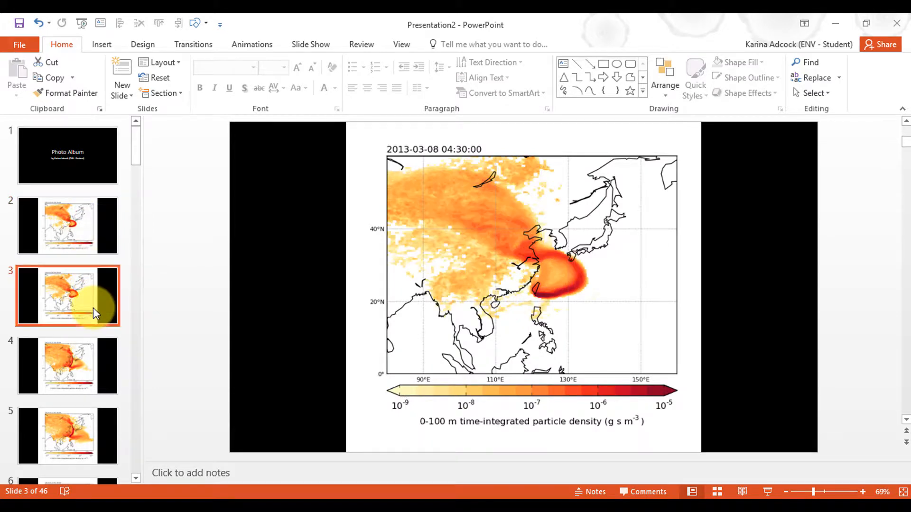
mouse_move(80, 386)
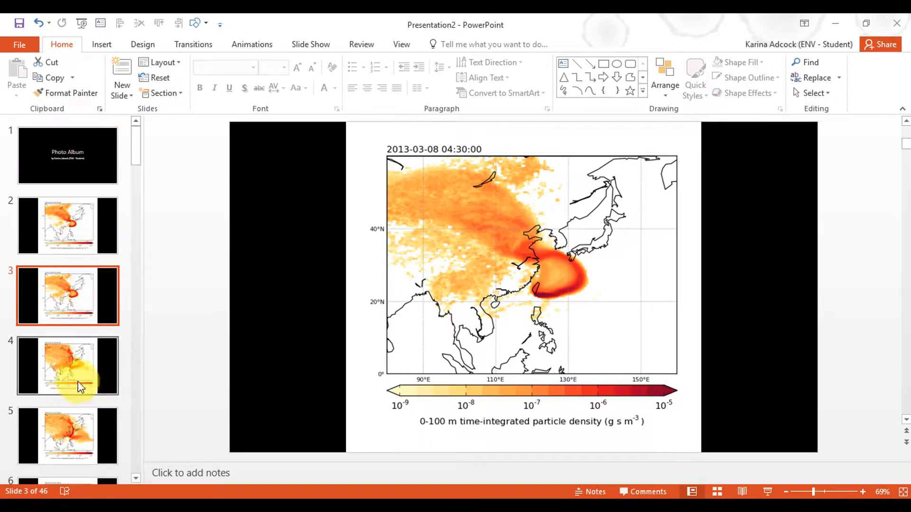
click(67, 436)
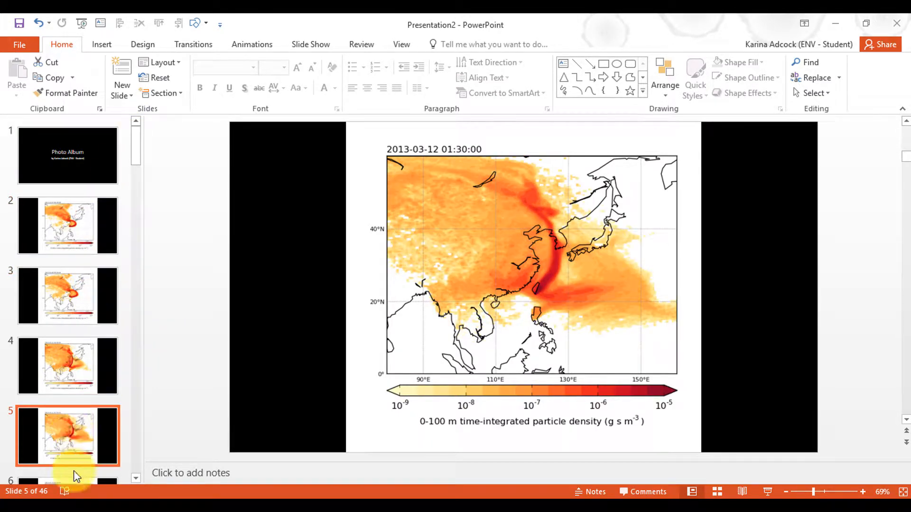
click(67, 226)
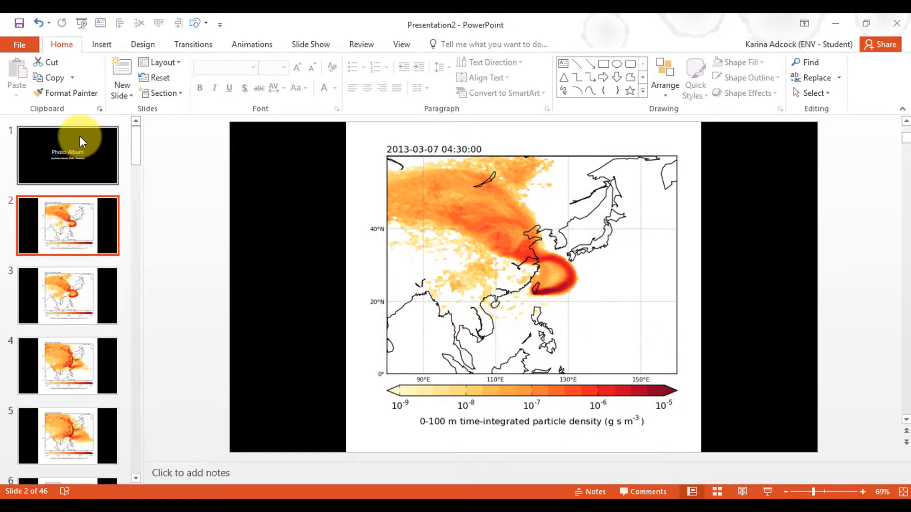
click(142, 45)
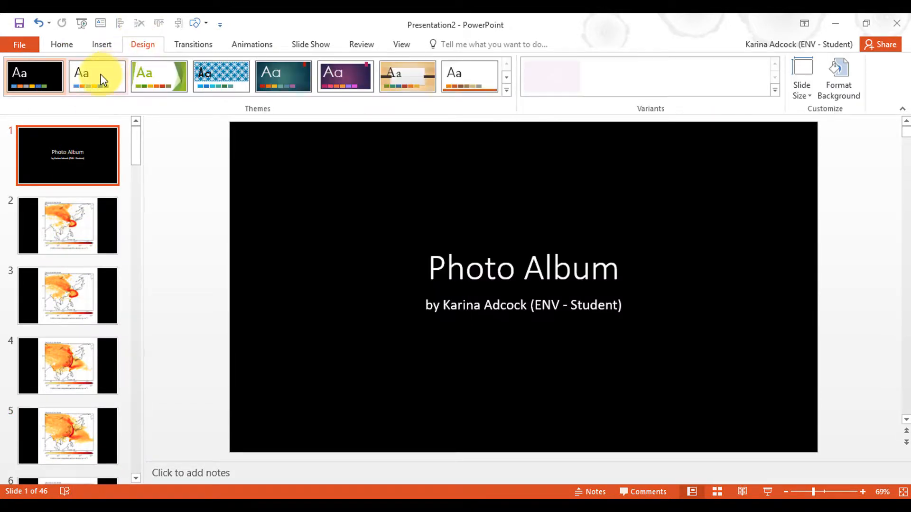
right_click(67, 154)
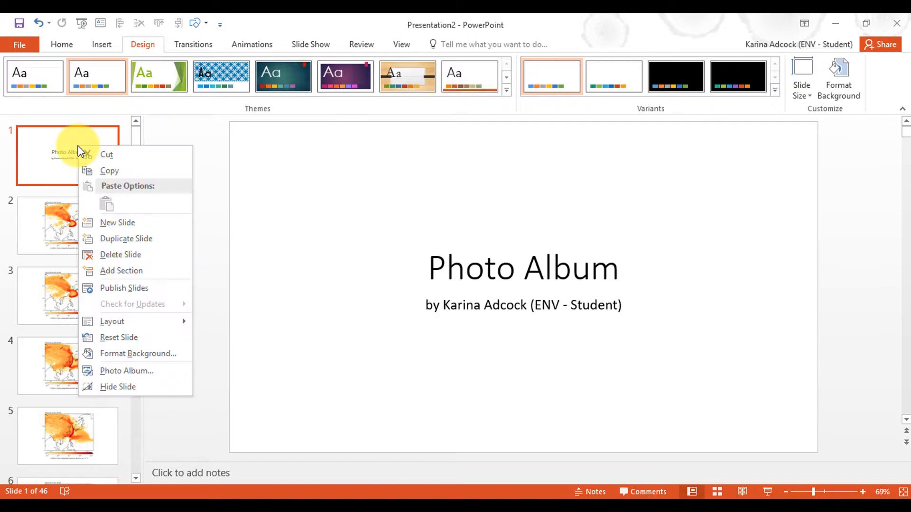
click(120, 254)
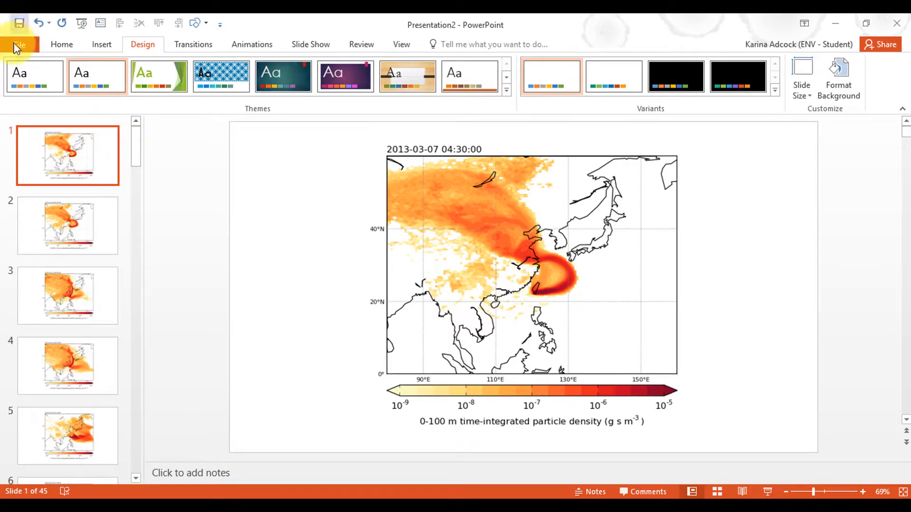
Set up a Create a Video export at Presentation Quality with 0.25 seconds per slide.
click(19, 45)
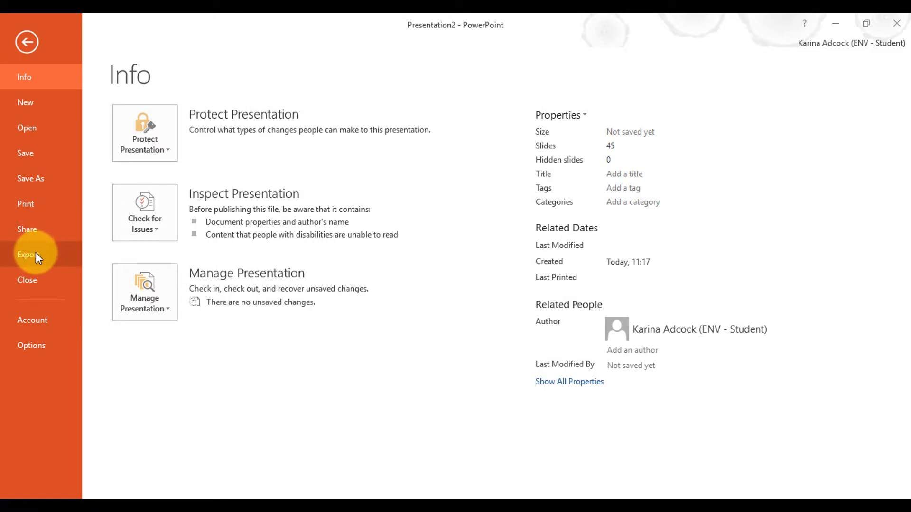
click(28, 254)
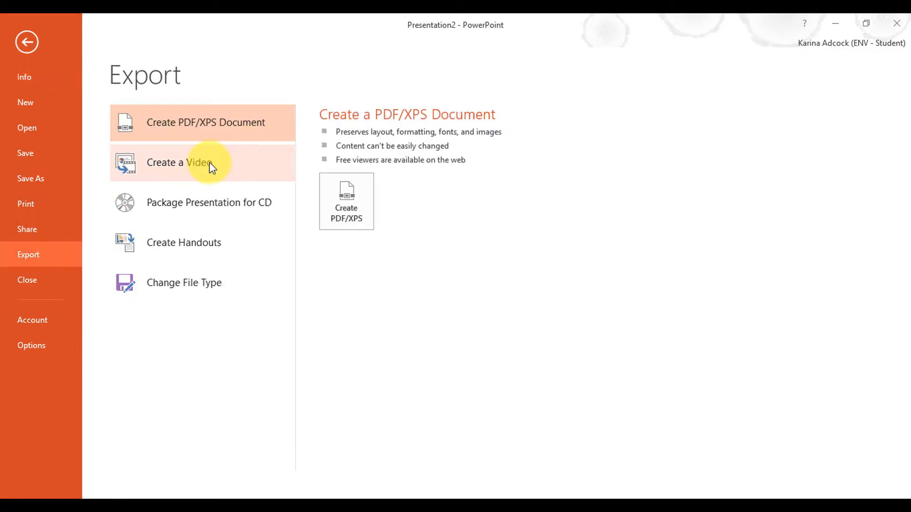
click(179, 162)
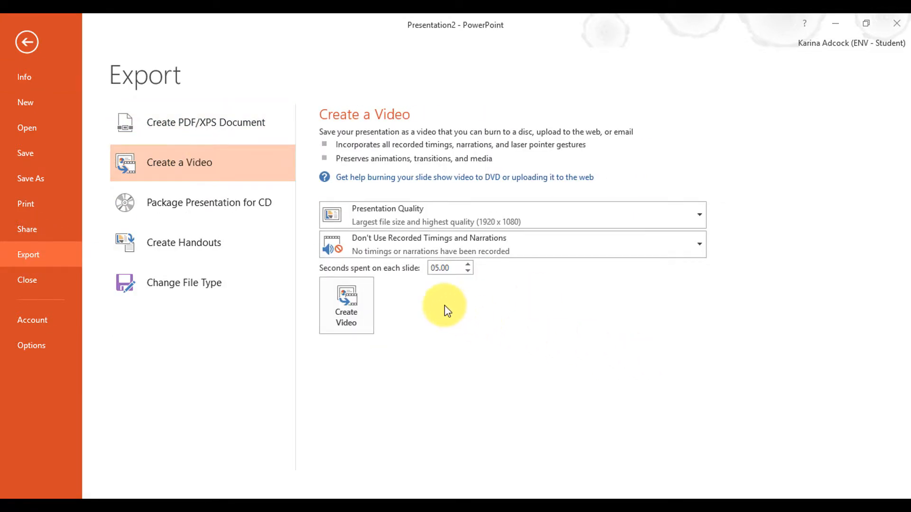
mouse_move(410, 275)
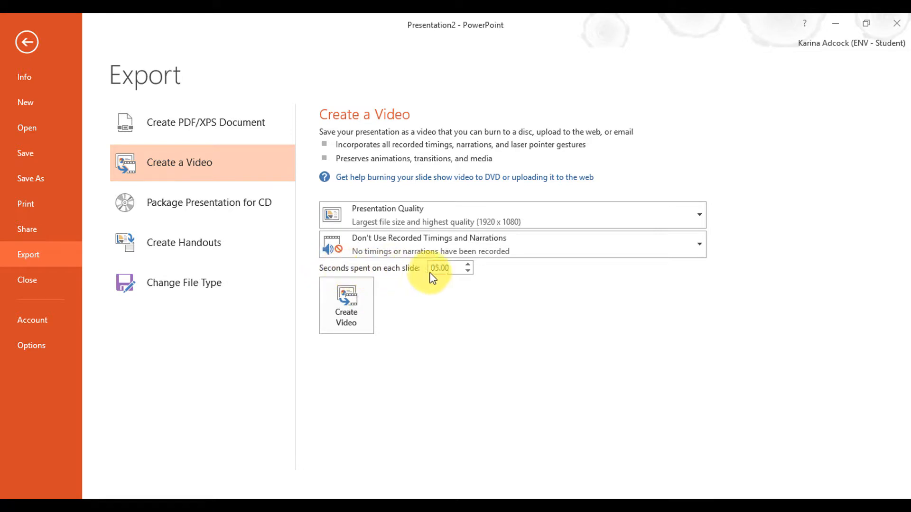
triple_click(444, 268)
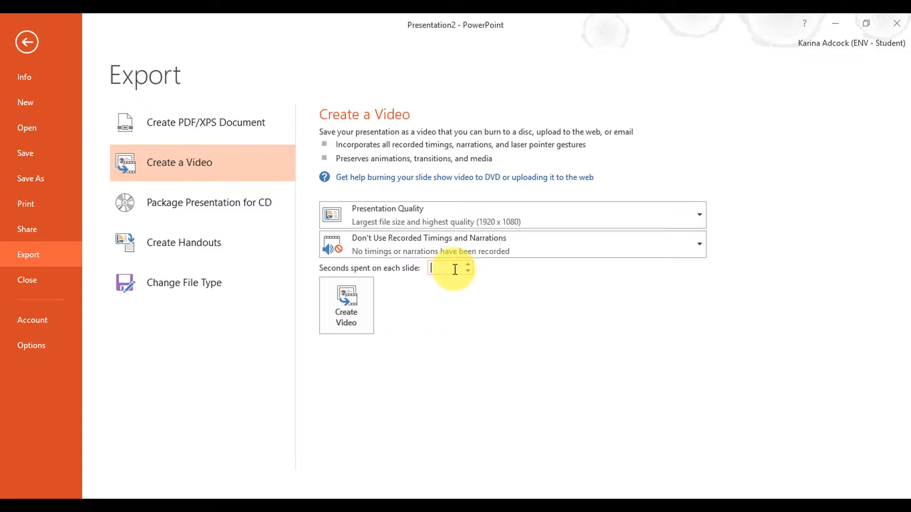
text(0.25)
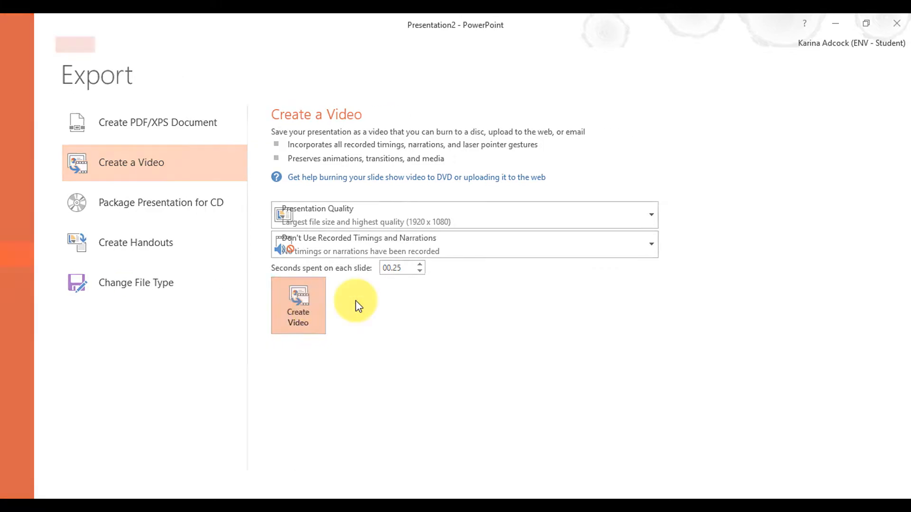
Save the video to the Desktop as MPEG-4 Presentation2.mp4, starting its creation.
click(76, 45)
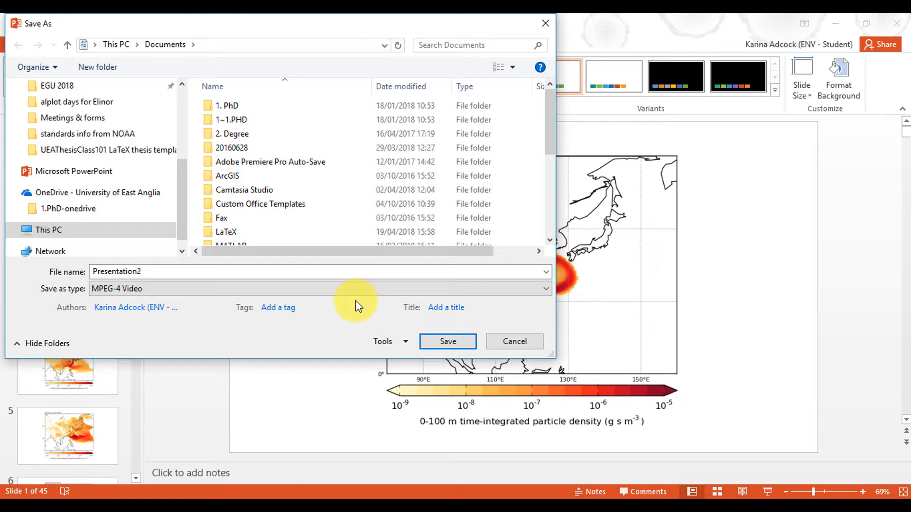
click(48, 229)
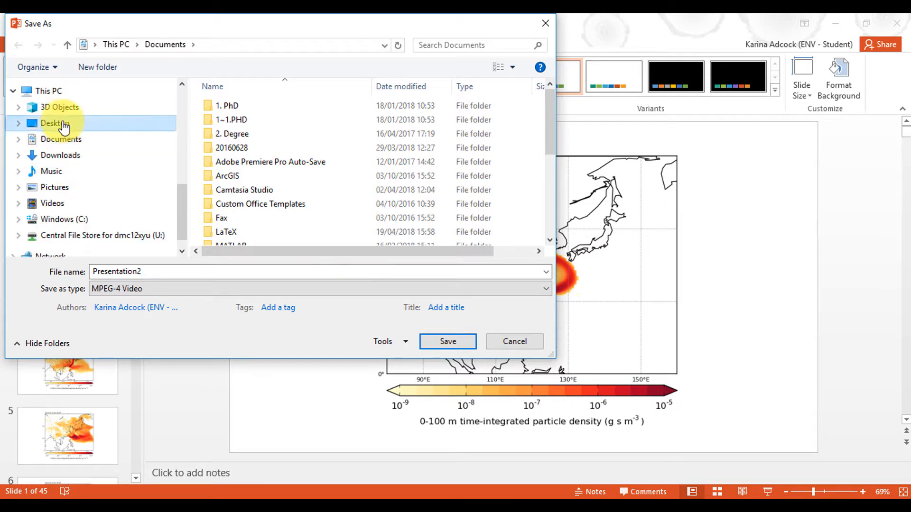
click(55, 123)
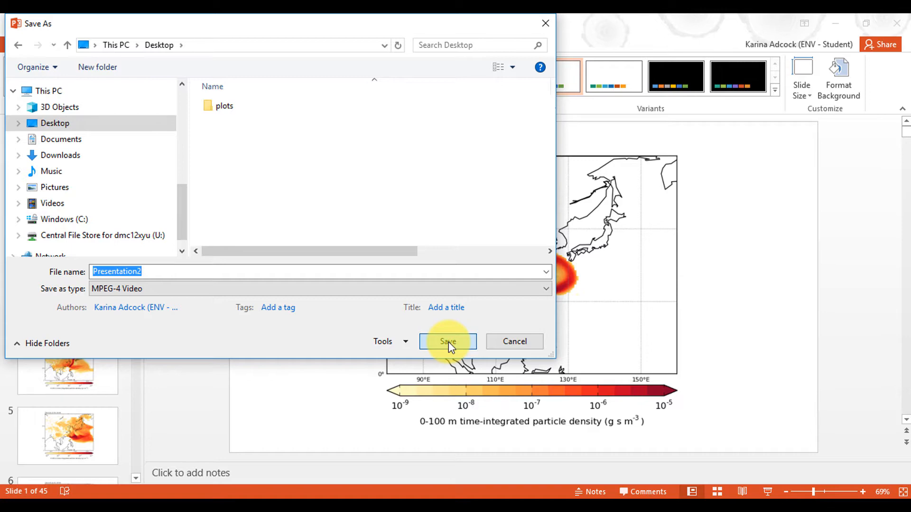
click(447, 341)
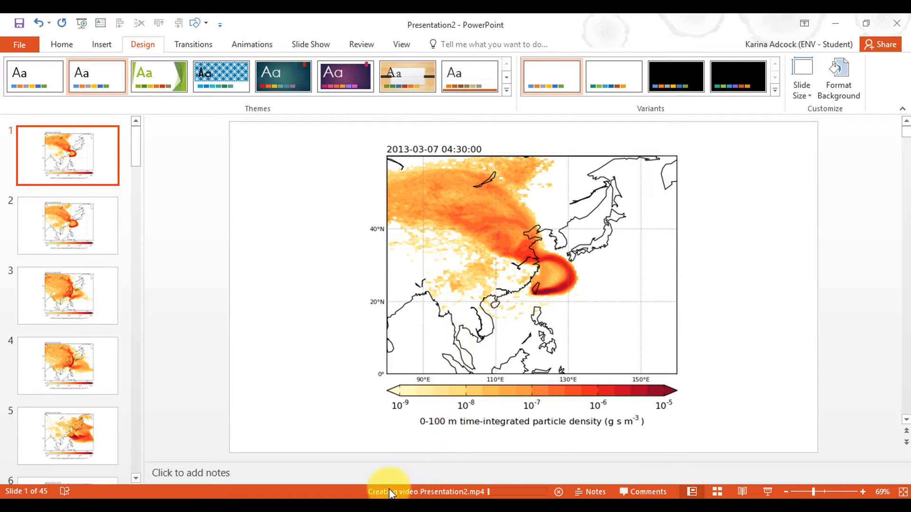
mouse_move(525, 494)
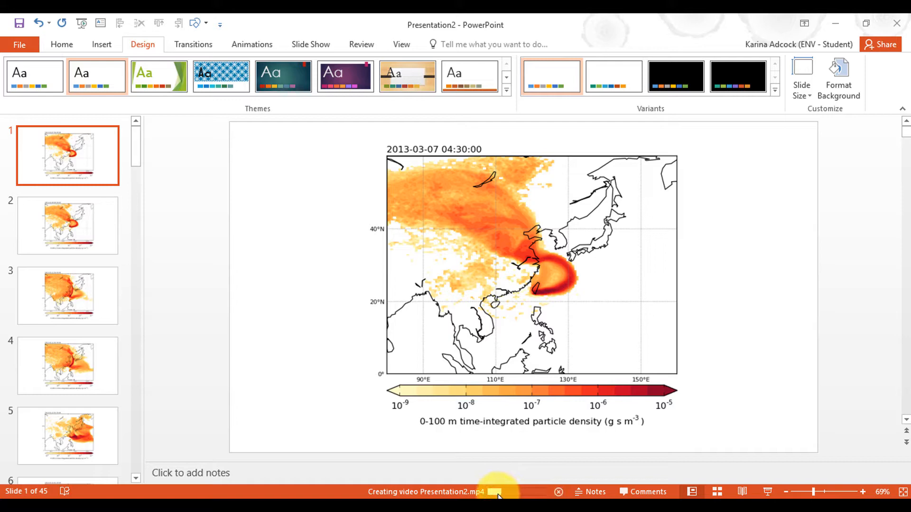
mouse_move(457, 492)
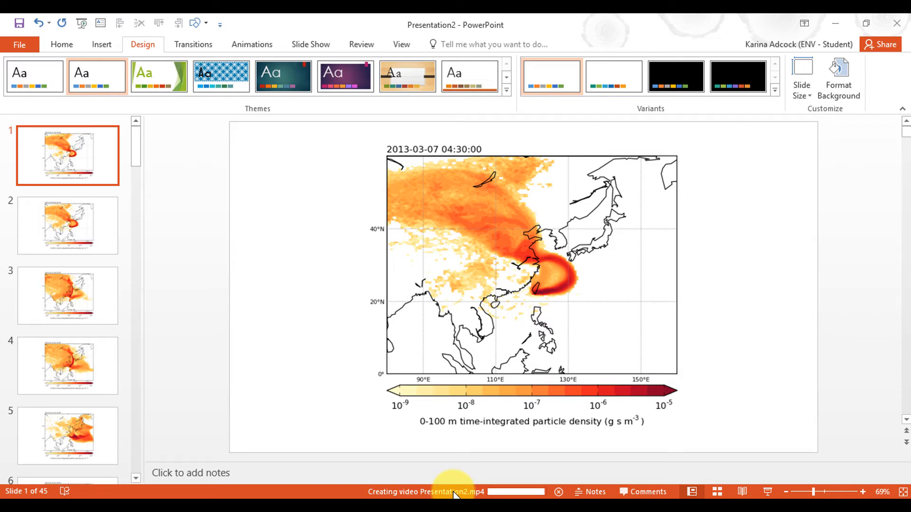
mouse_move(718, 51)
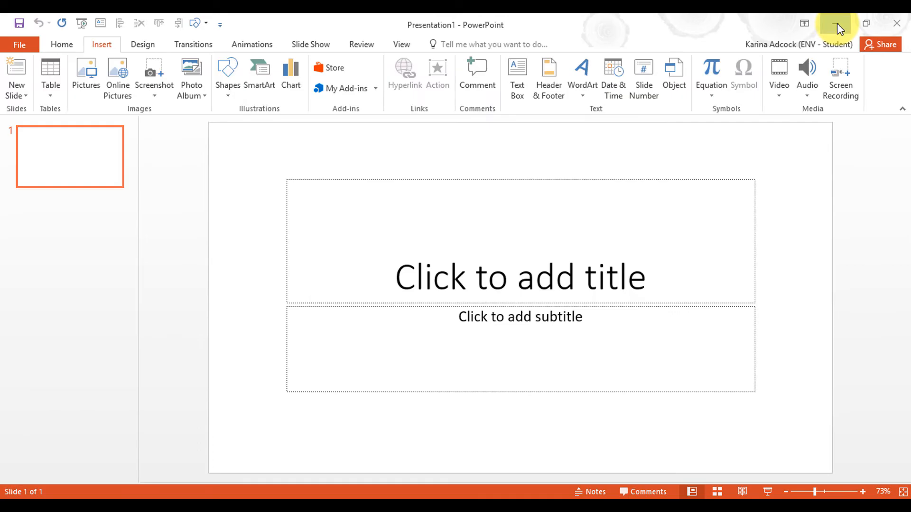
Minimize PowerPoint and play Presentation2.mp4 from the desktop in Windows Photos.
click(837, 23)
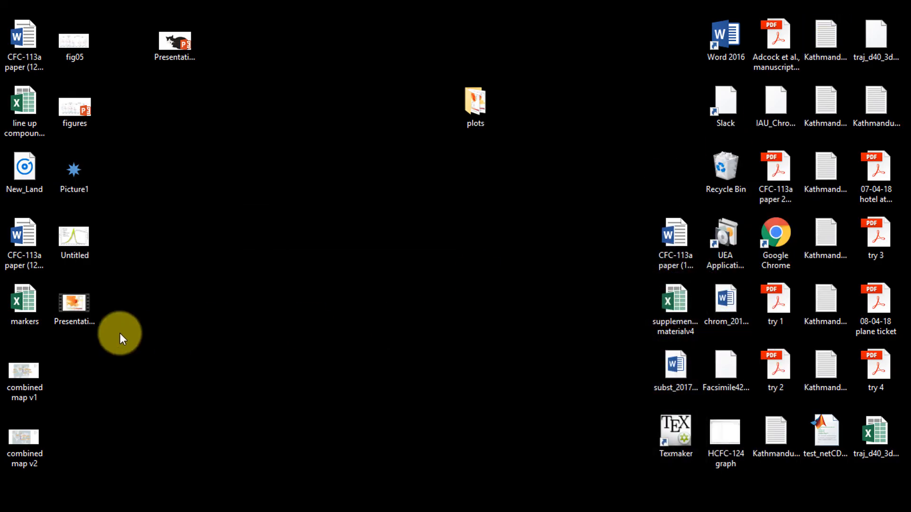
click(74, 302)
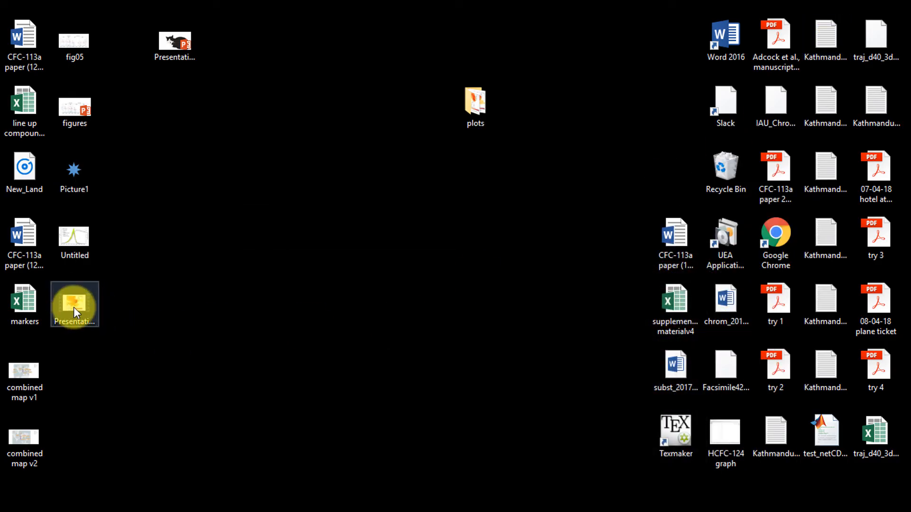
double_click(74, 303)
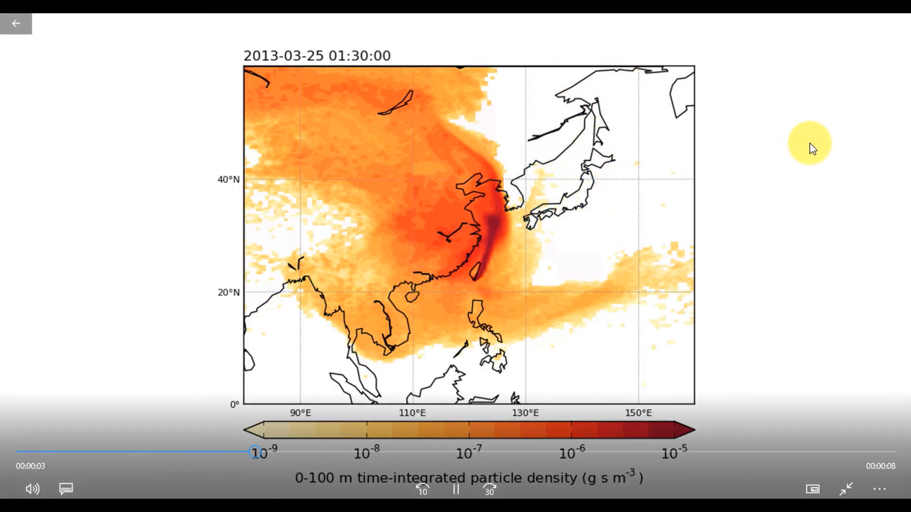